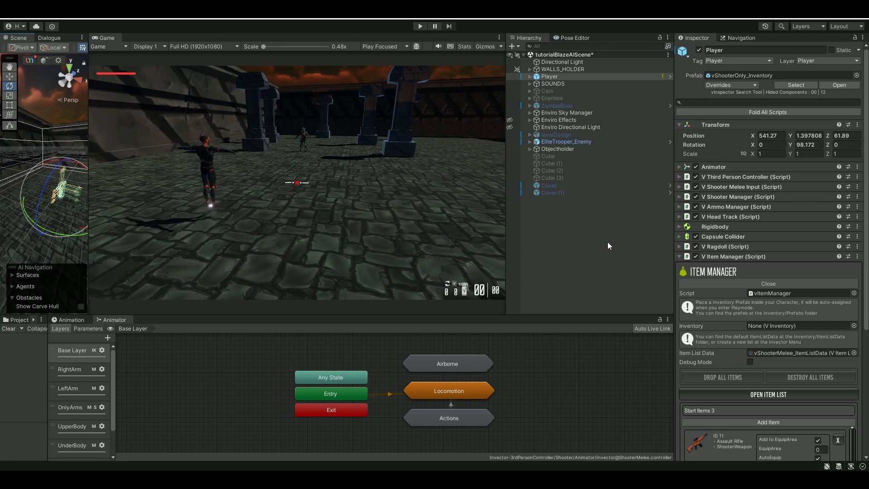
pyautogui.moveTo(639, 234)
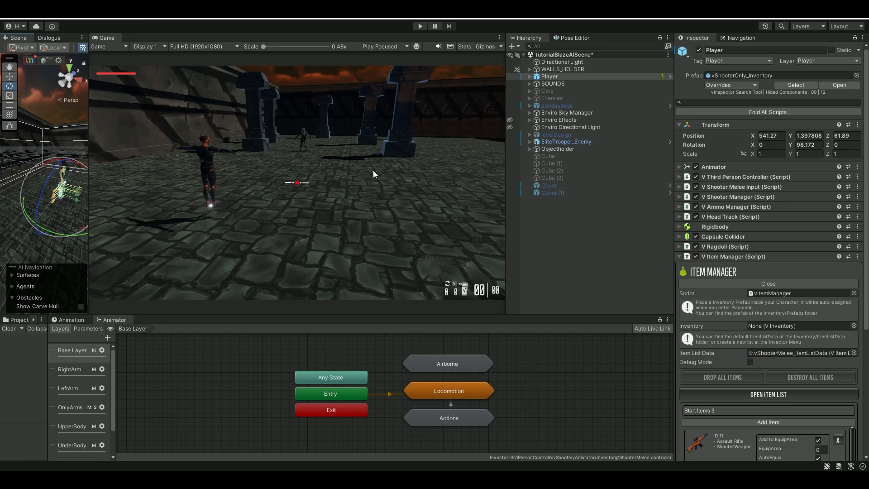
pyautogui.moveTo(339, 177)
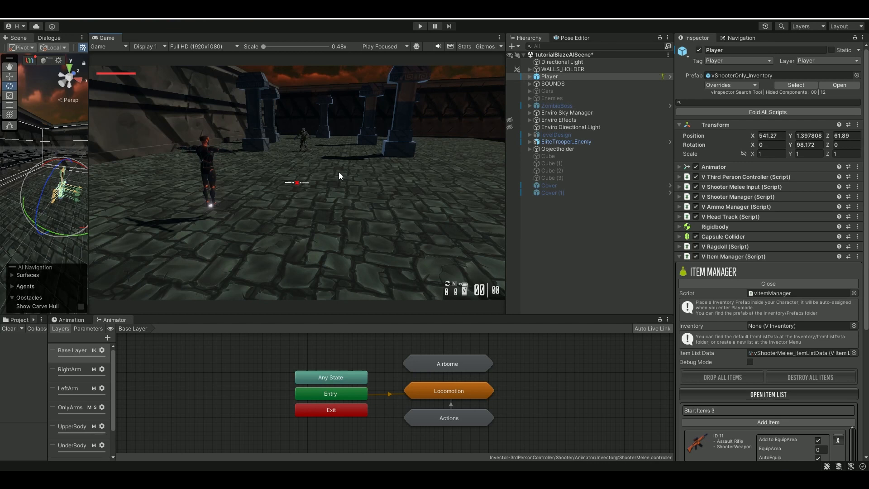
pyautogui.moveTo(391, 174)
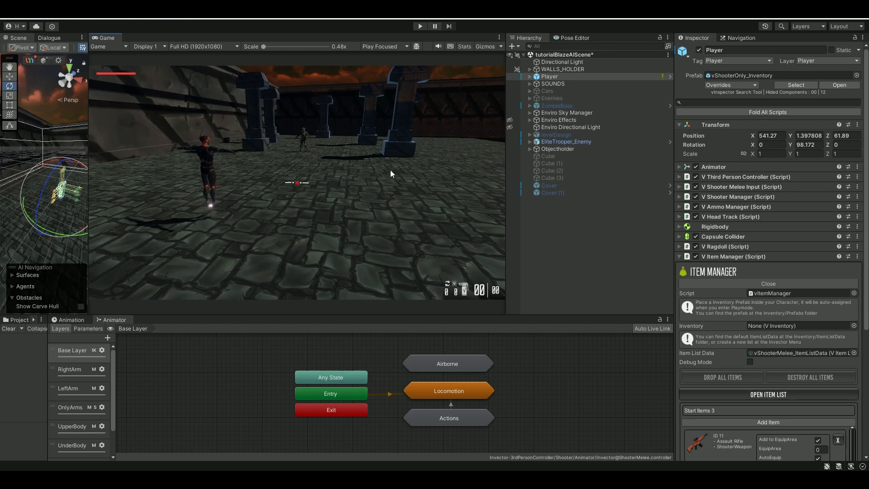
pyautogui.moveTo(362, 175)
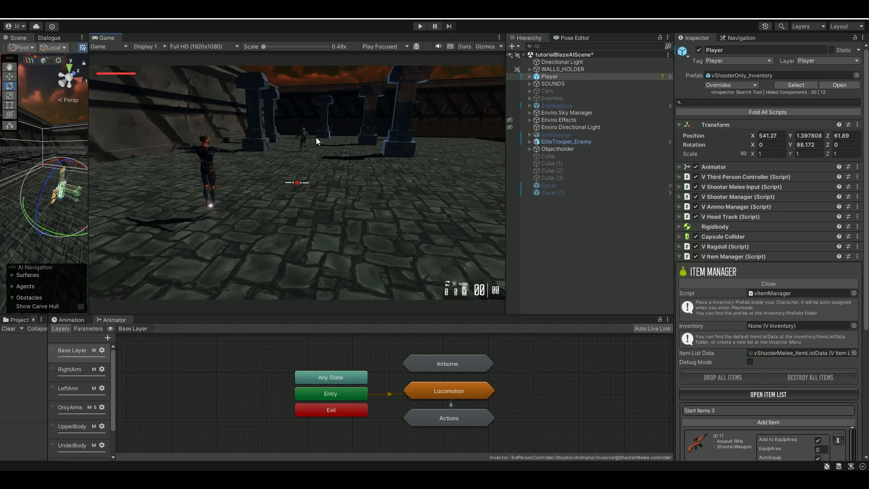
pyautogui.moveTo(325, 148)
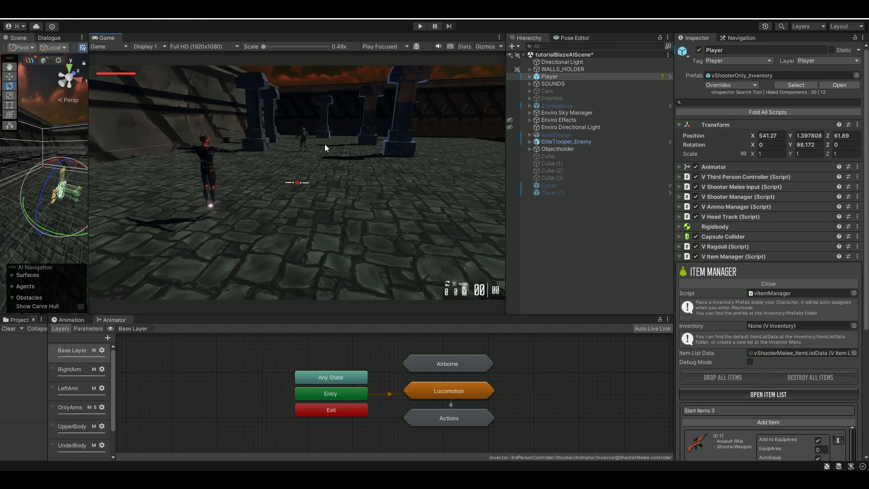
pyautogui.moveTo(337, 165)
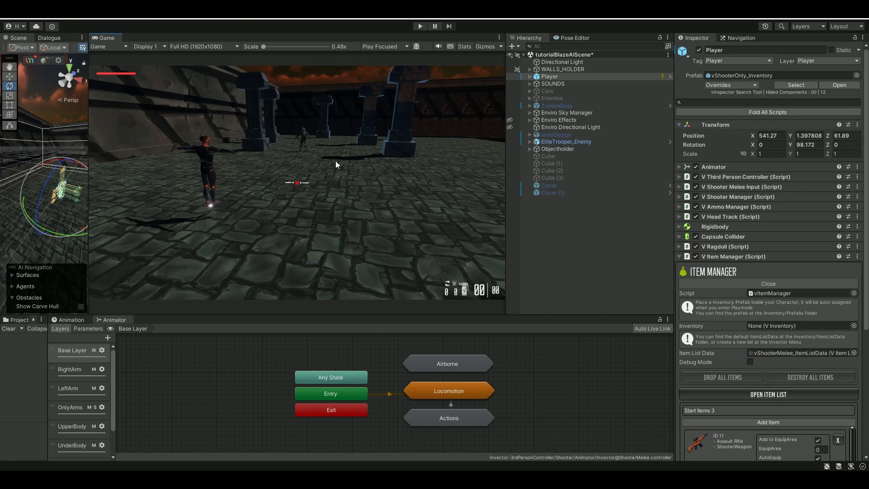
pyautogui.moveTo(295, 135)
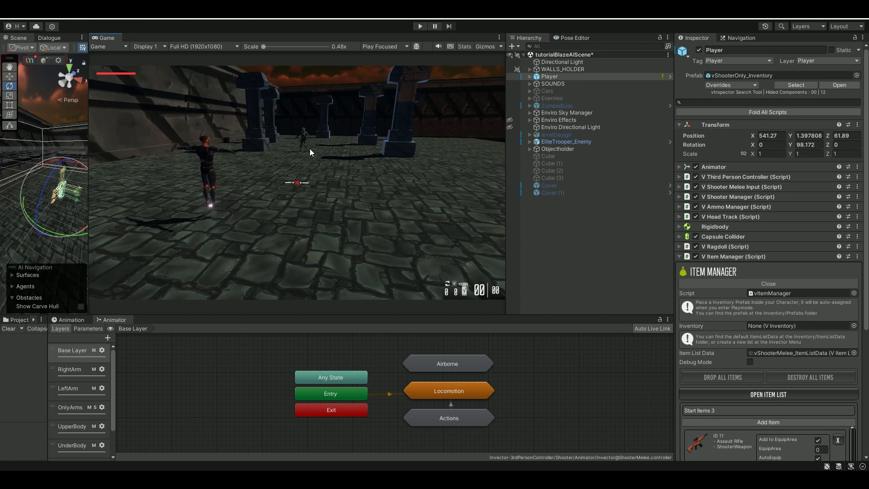
# Step: Review EliteTrooper_Enemy's two Attack State Behaviours, expanding the melee one (not ranged, distance 2, 2HitCombo2HandedGun)
pyautogui.click(566, 142)
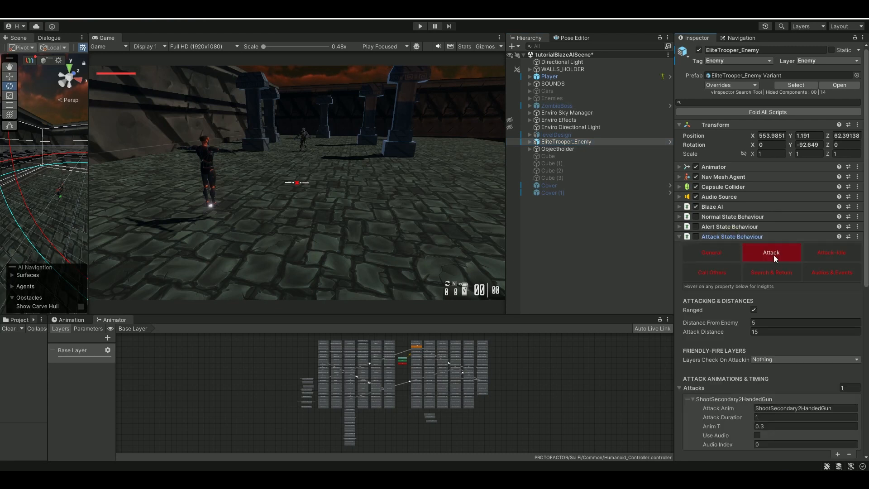
pyautogui.scroll(-3)
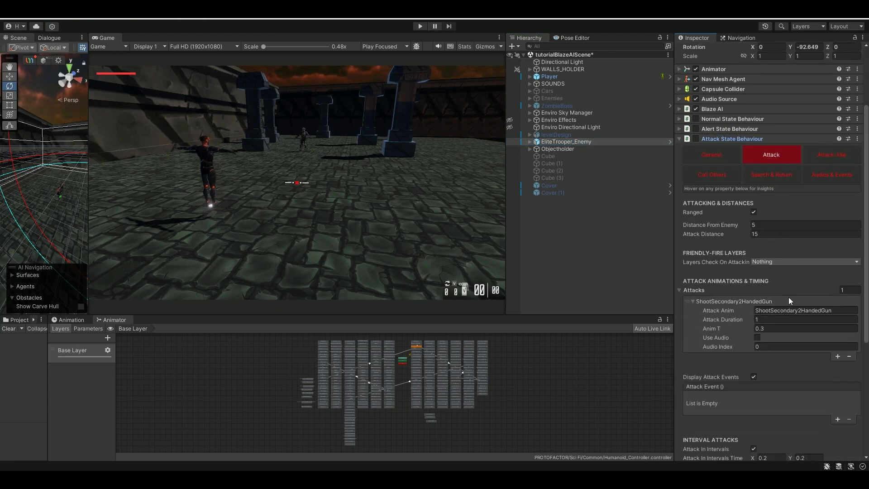
pyautogui.click(805, 310)
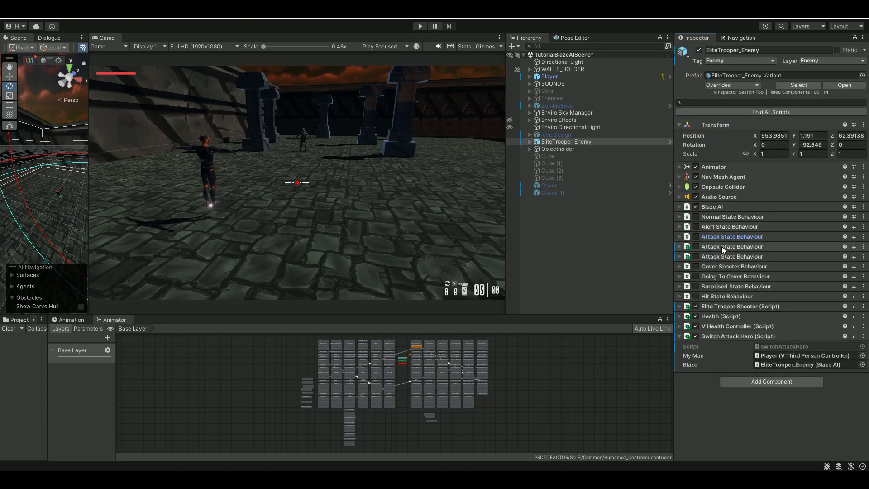
pyautogui.click(731, 246)
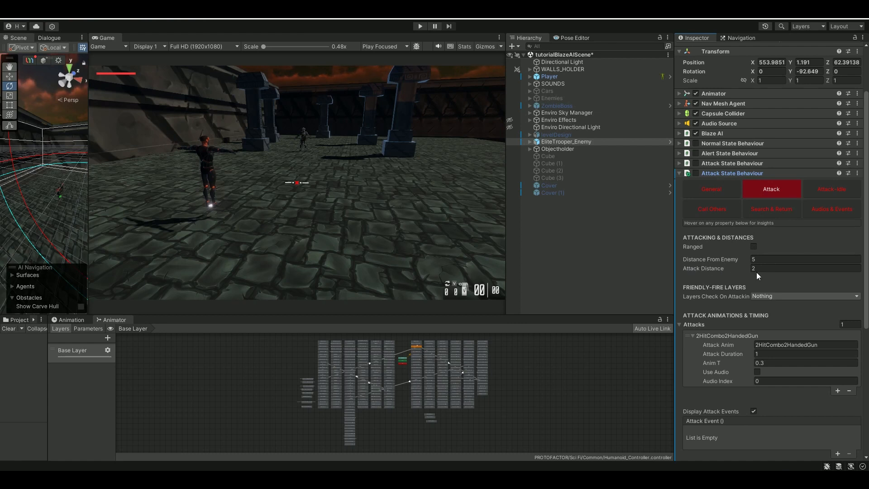
pyautogui.scroll(-3)
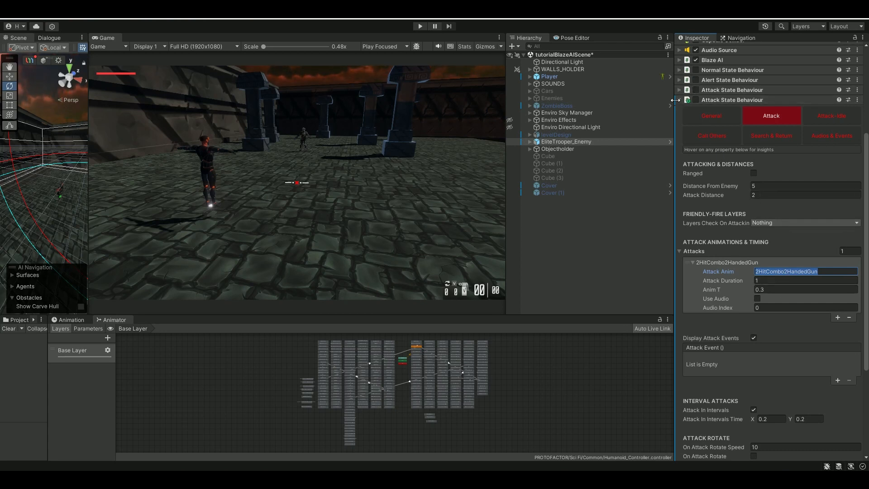
pyautogui.click(566, 142)
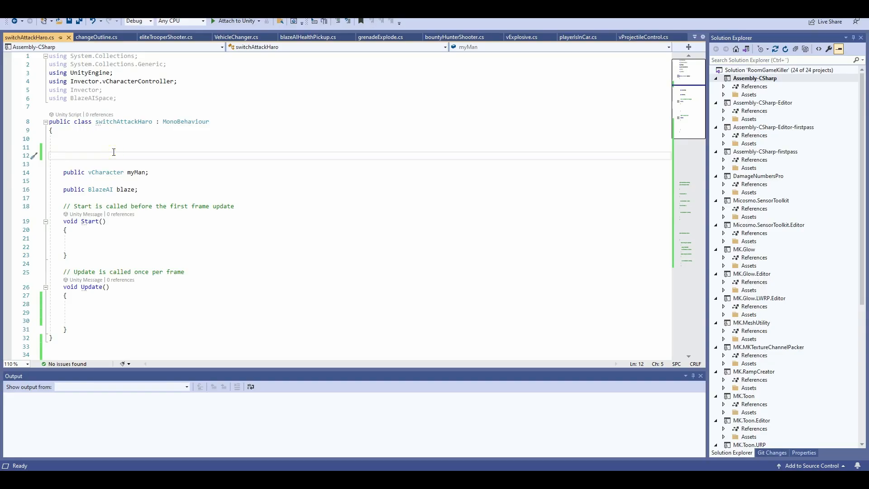
# Step: Declare public AttackStateBehaviour fields attackRanged and attackMelee in switchAttackHaro
pyautogui.write('public')
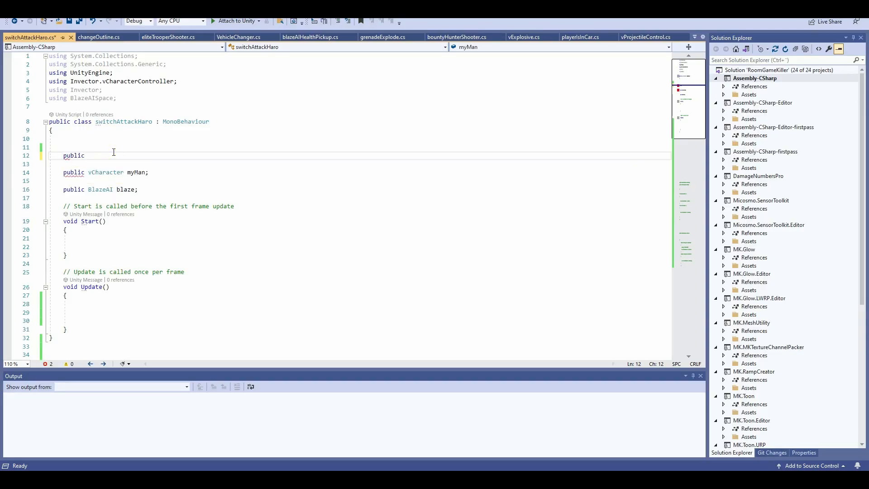
pyautogui.write('AttackStateBehaviour')
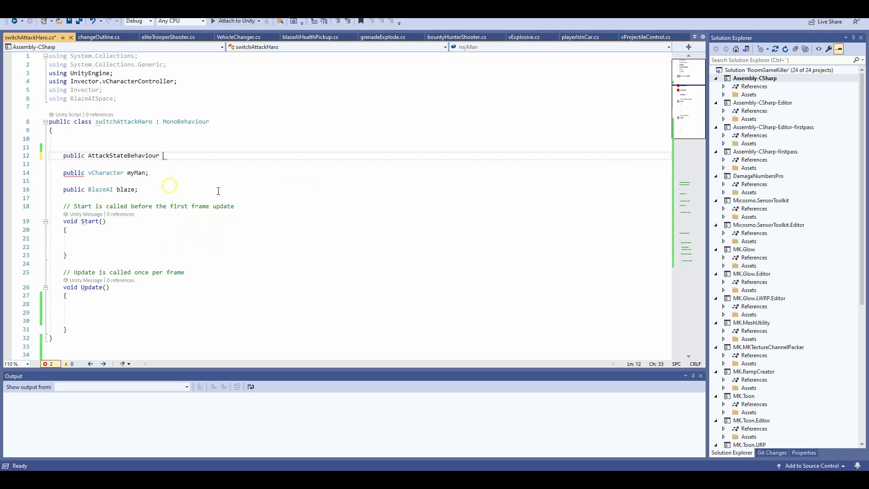
pyautogui.write('=')
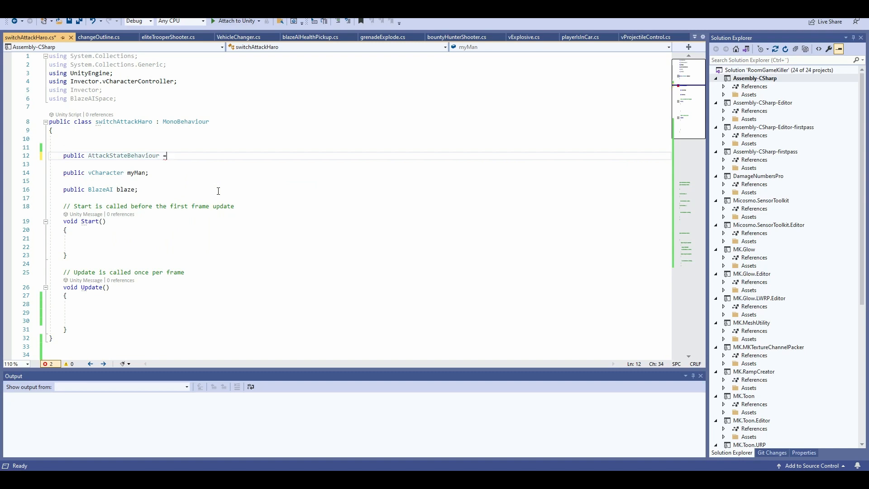
pyautogui.write('attackRanged;')
pyautogui.click(355, 163)
pyautogui.write('public')
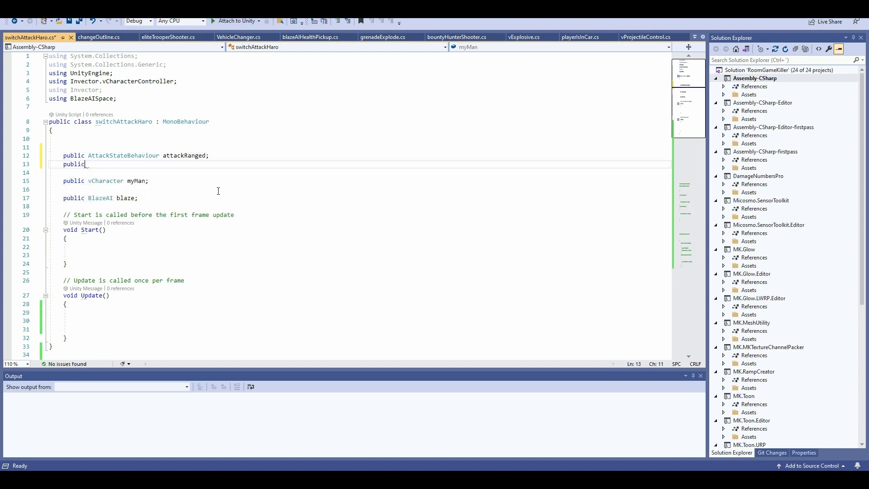
pyautogui.write('AttackStateBehaviour attackMelee;')
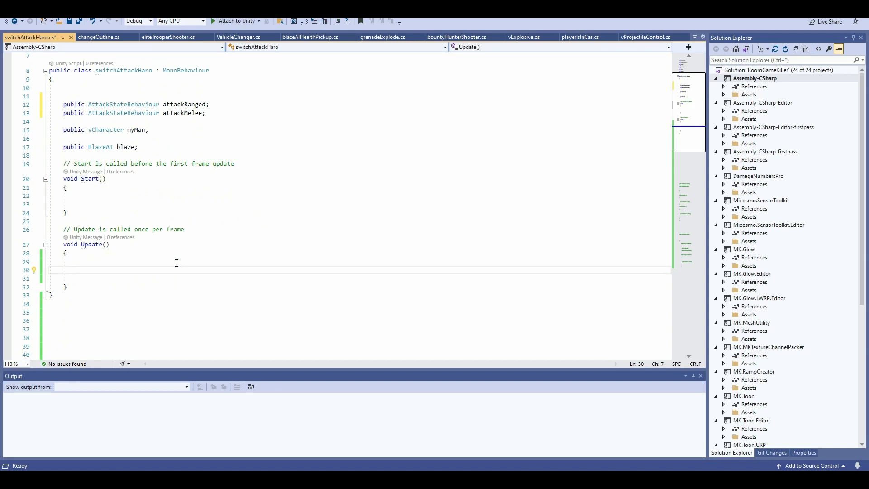
# Step: Write the condition if(blaze.distanceToEnemy <= 3) in Update
pyautogui.write('if')
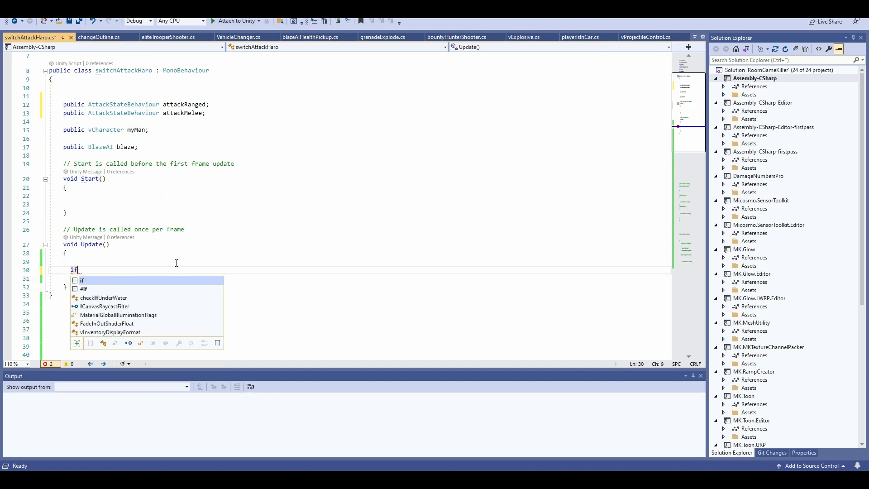
pyautogui.write('()')
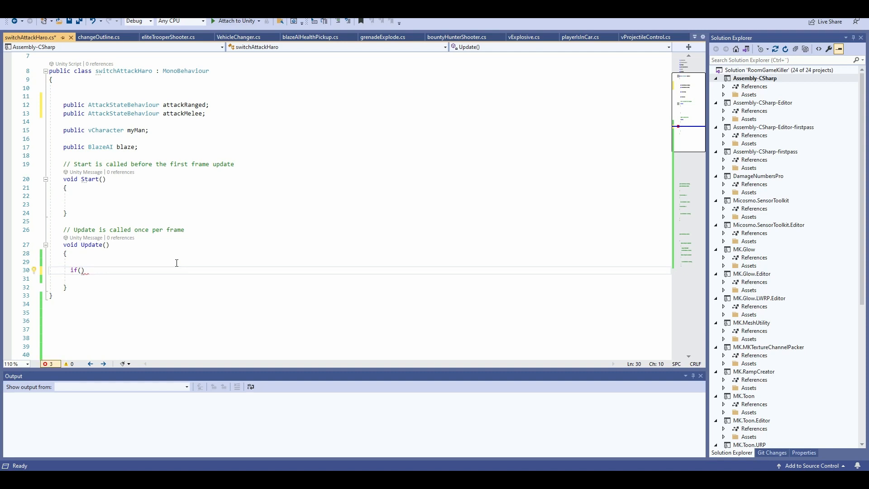
pyautogui.write('blaz')
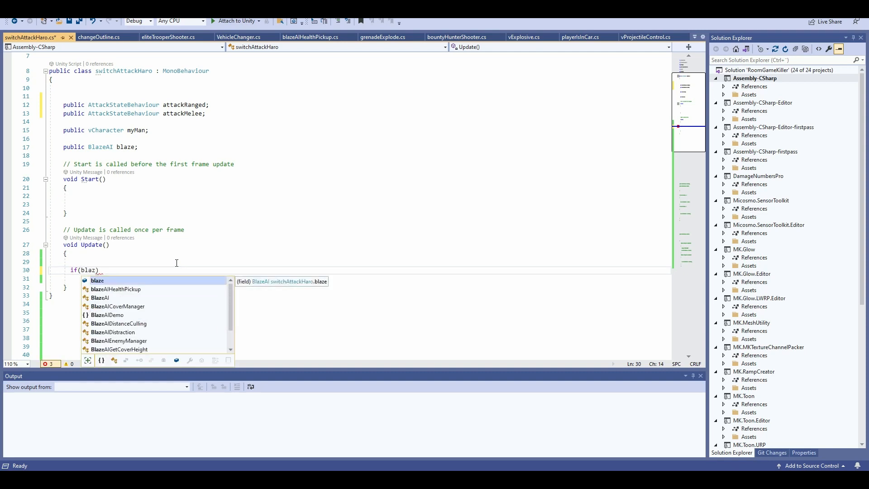
pyautogui.write('e.')
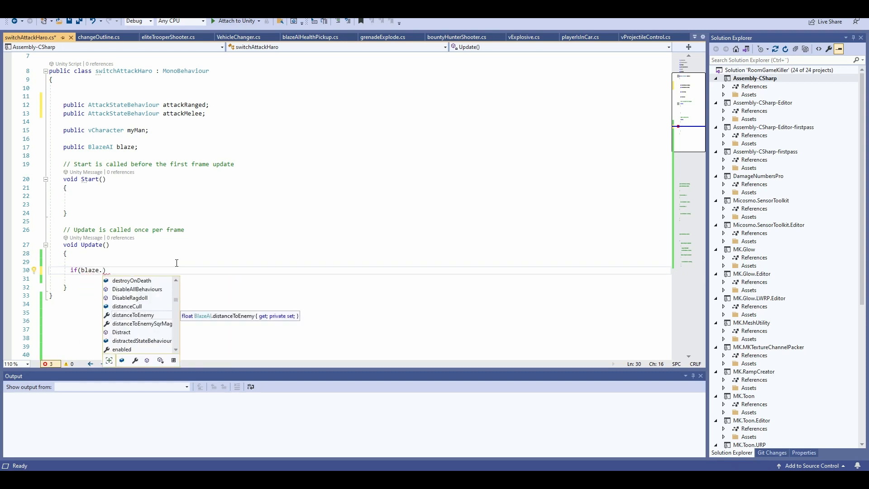
pyautogui.write('distanceToEnemy <')
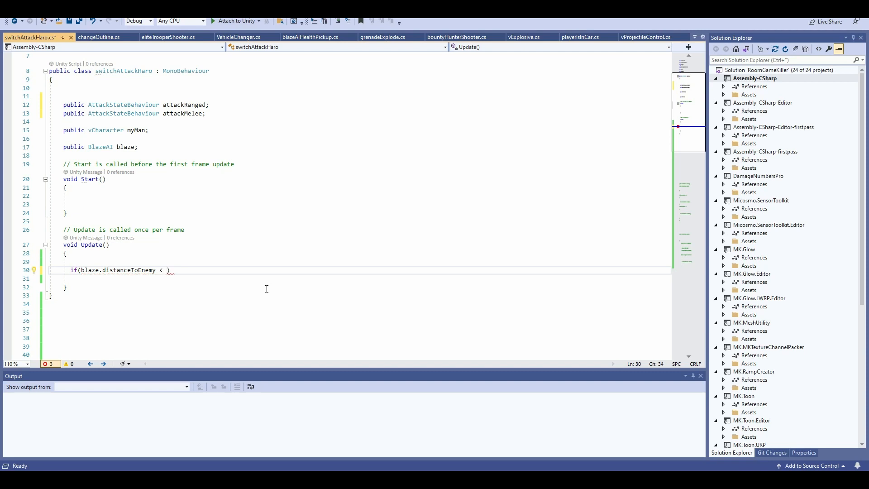
pyautogui.press('Backspace')
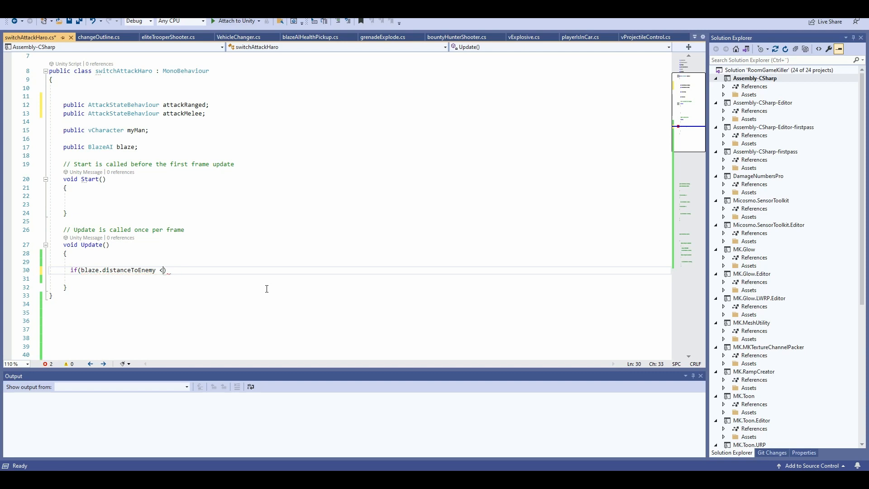
pyautogui.write('=')
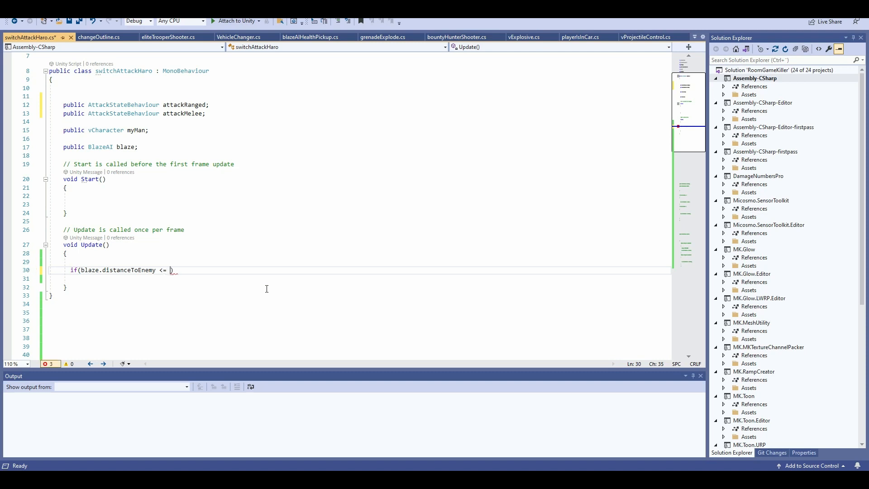
pyautogui.write('3)')
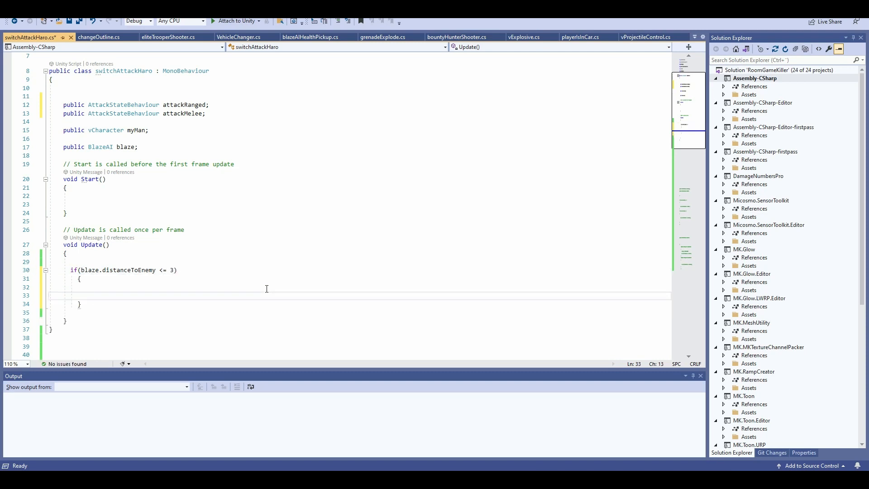
# Step: Inside it, assign blaze.attackStateBehaviour = attackMelee
pyautogui.write('blaze.a')
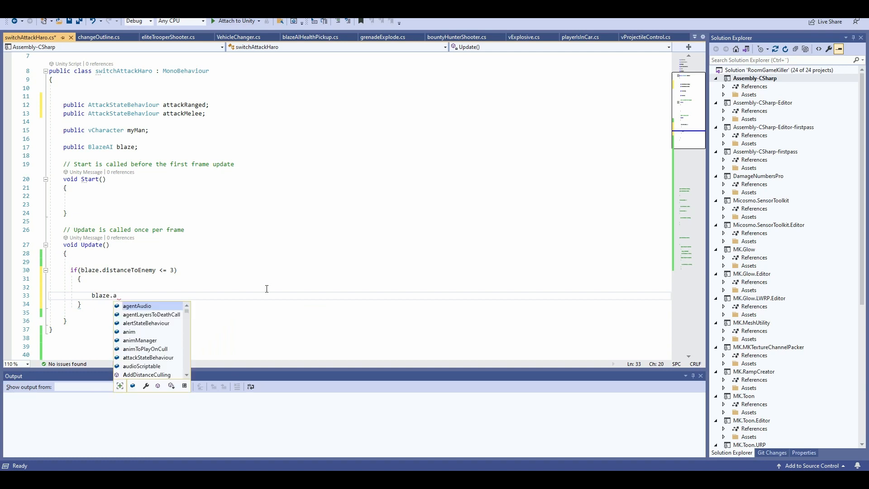
pyautogui.write('ttackStateBehaviour =')
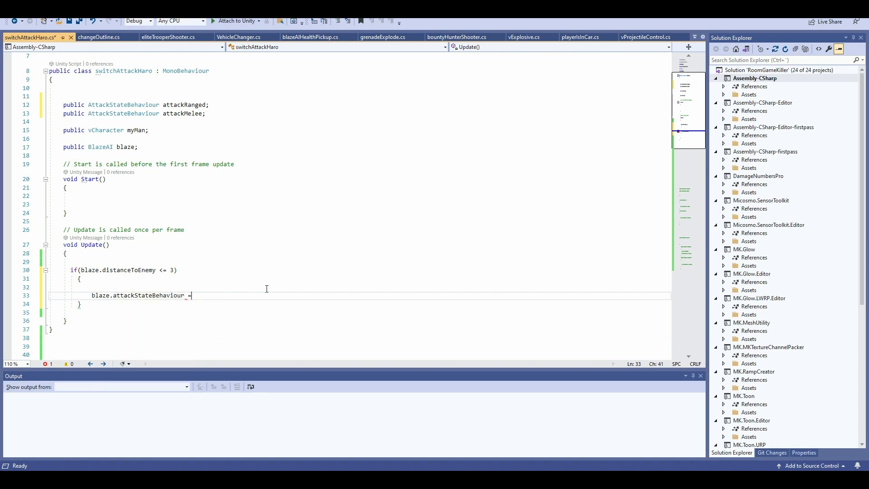
pyautogui.write('attackMelee;')
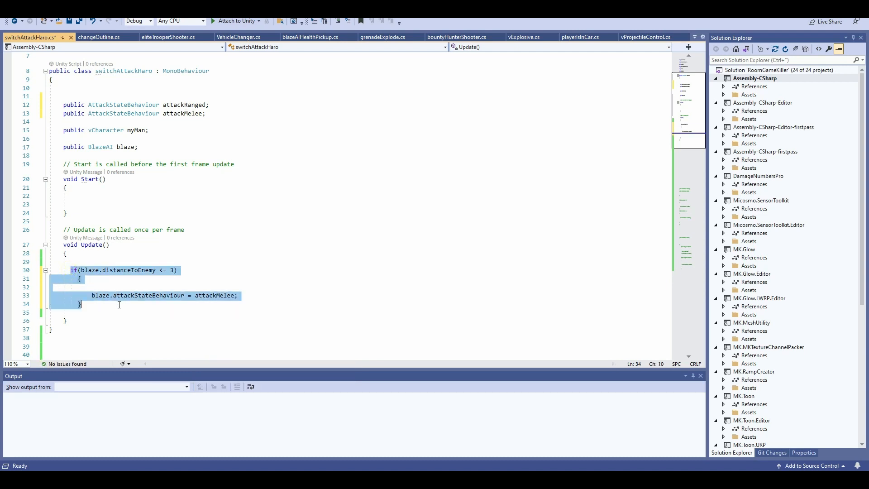
# Step: Duplicate the block as distanceToEnemy > 3 assigning attackRanged, and save the script
pyautogui.click(137, 304)
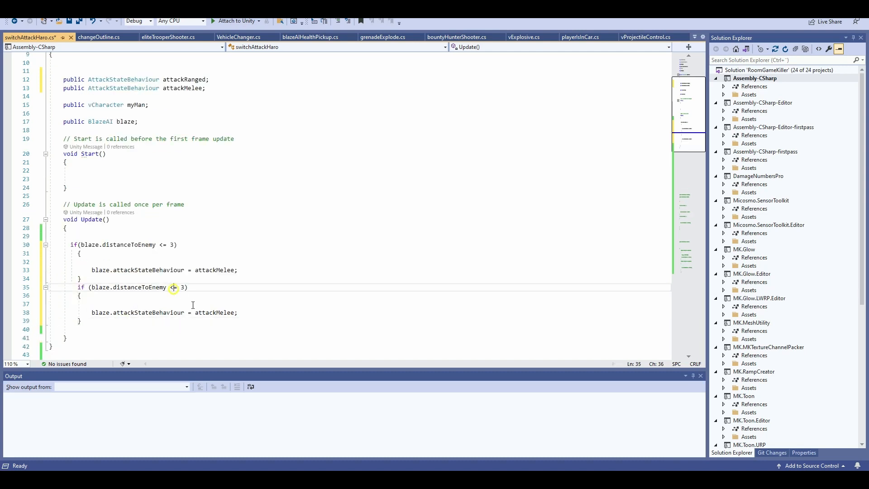
pyautogui.write('>')
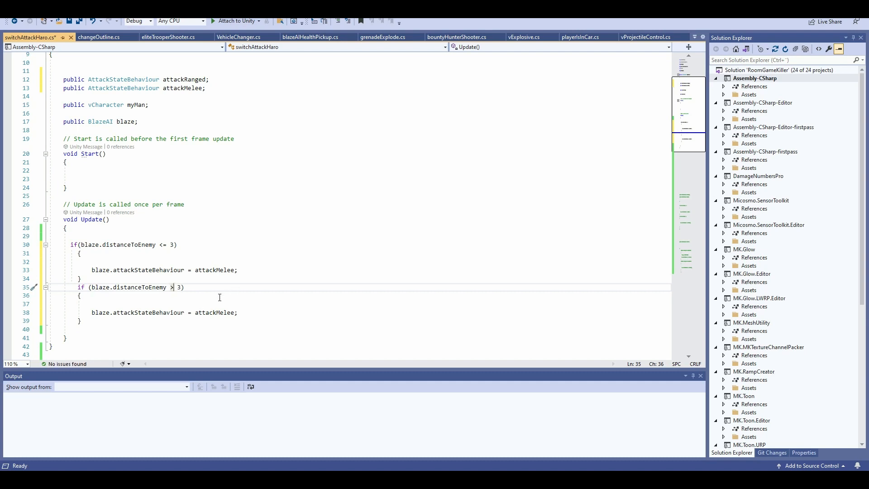
pyautogui.click(238, 312)
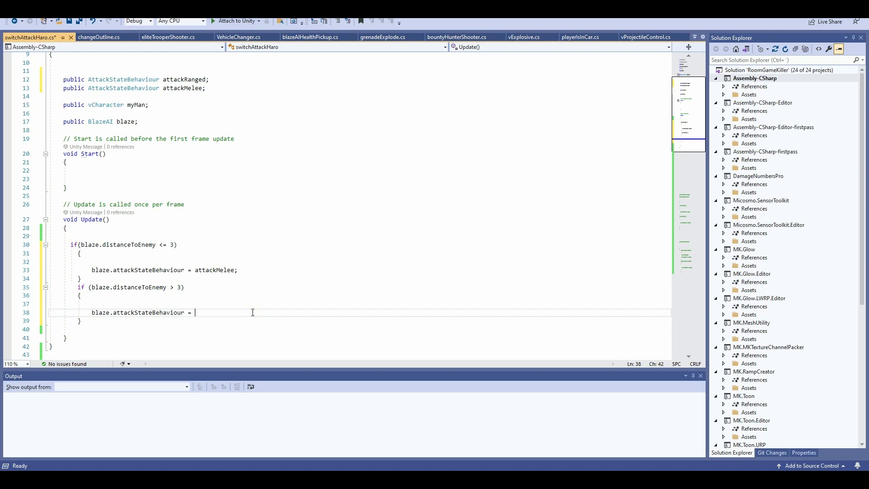
pyautogui.write('attackRanged;')
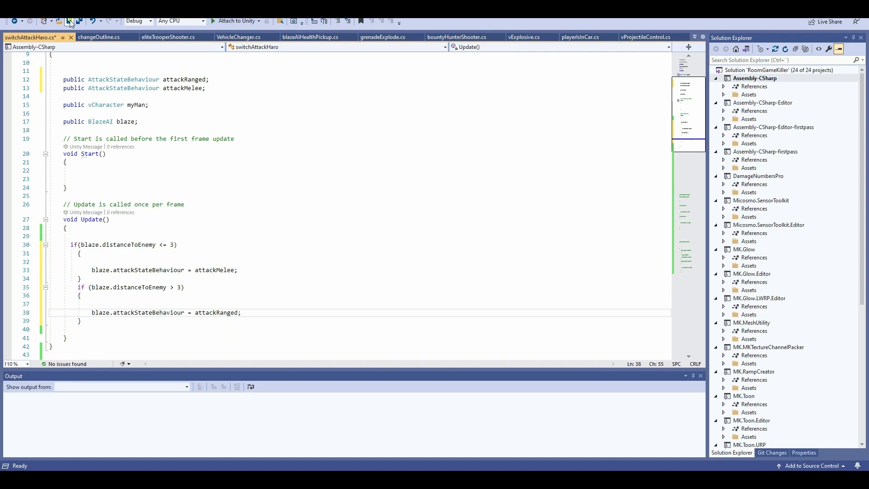
pyautogui.press('alt+tab')
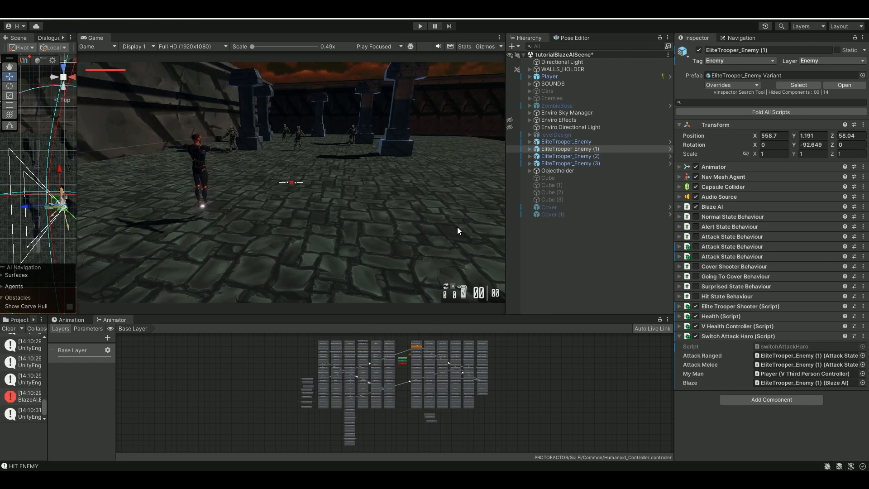
pyautogui.moveTo(449, 218)
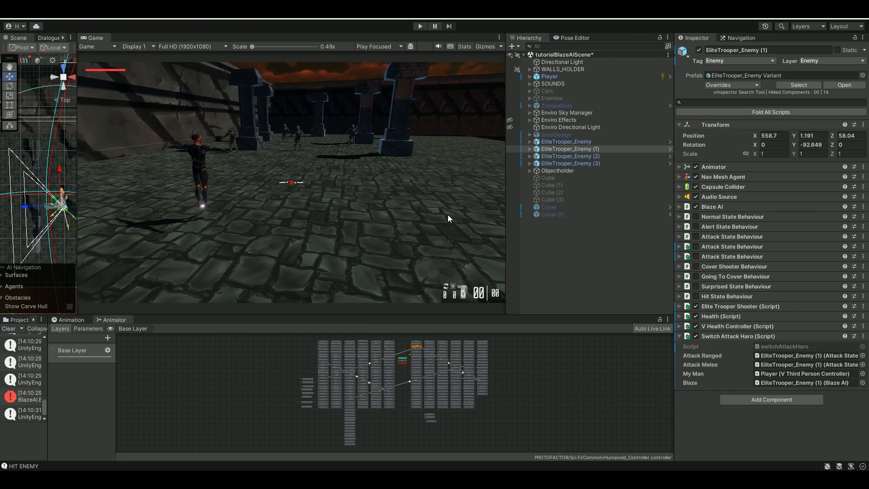